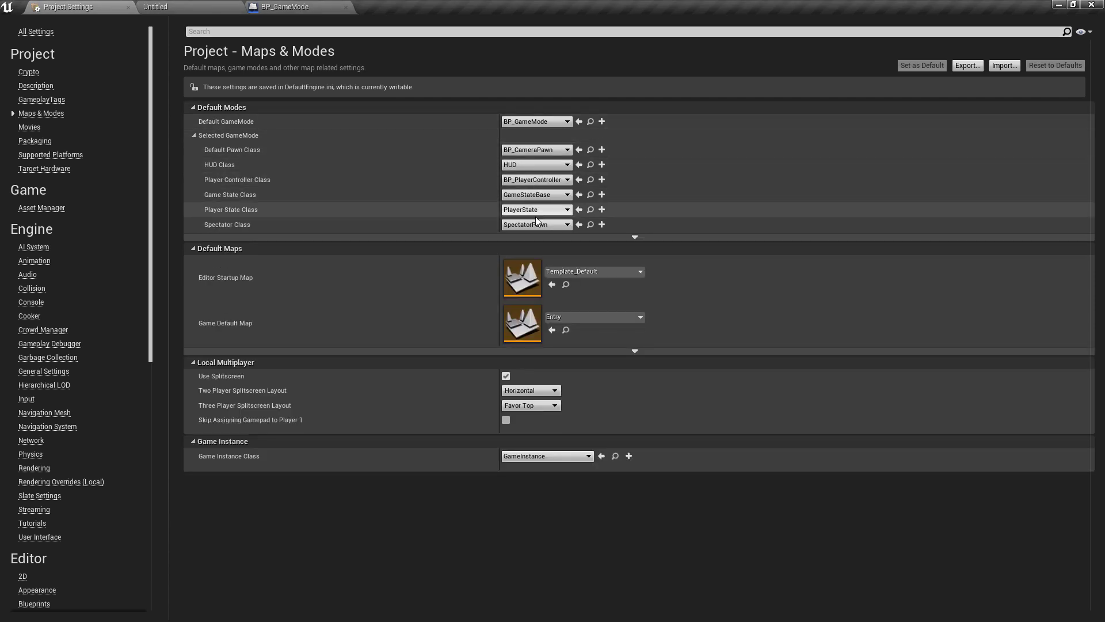
# Step: Switch to the Project Settings tab showing Maps & Modes with Default GameMode BP_GameMode
pyautogui.click(402, 7)
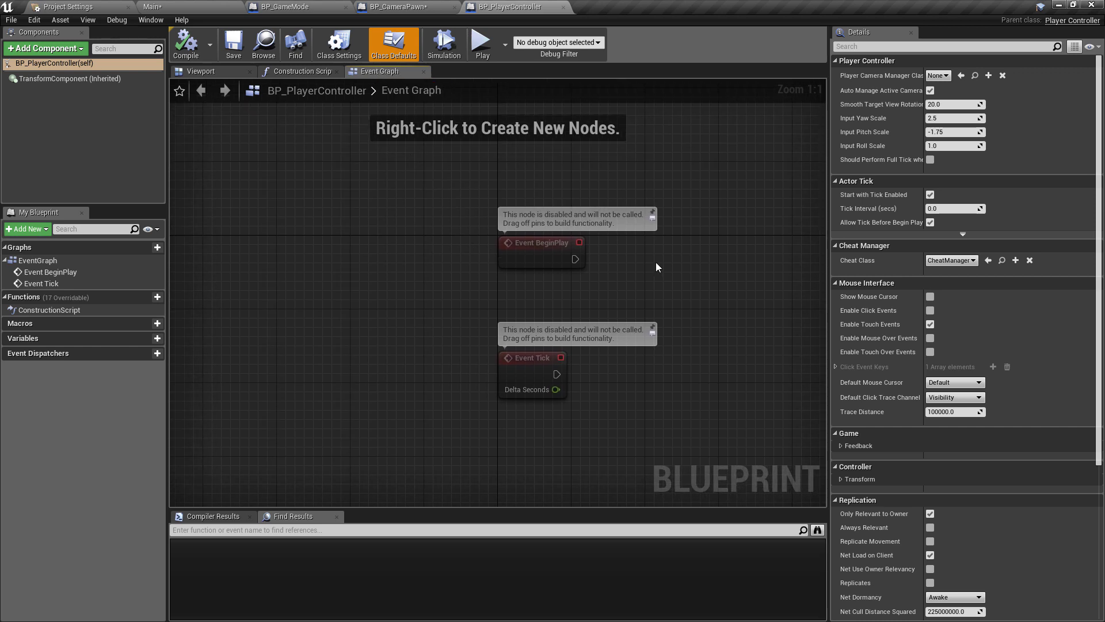
# Step: Drag a wire off Begin Play to bring up the executable actions list
pyautogui.moveTo(578, 259); pyautogui.dragTo(615, 262)
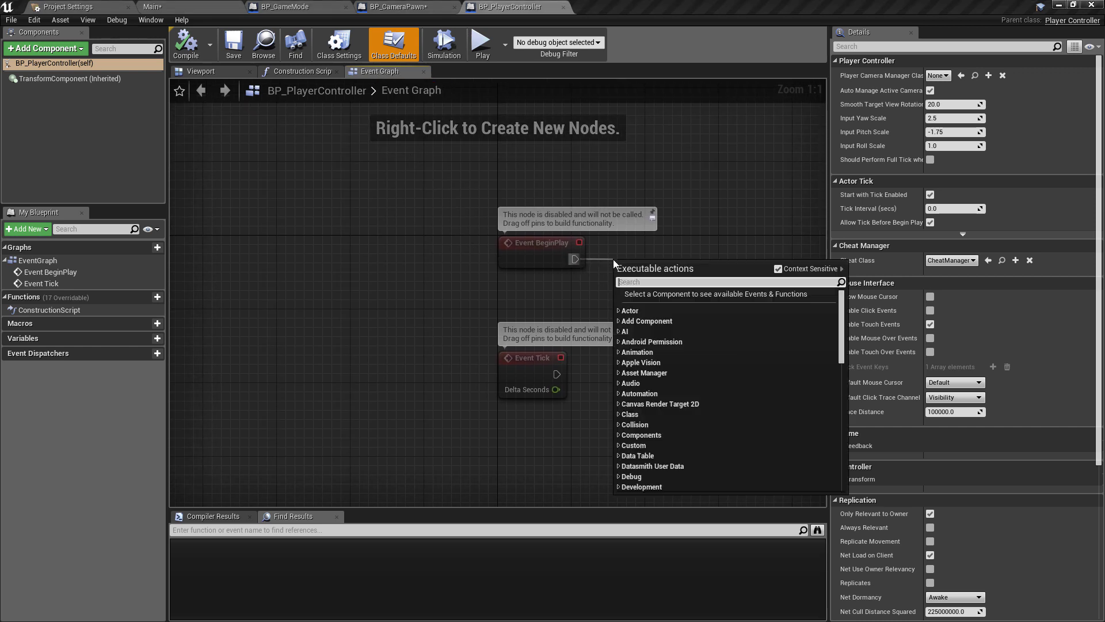